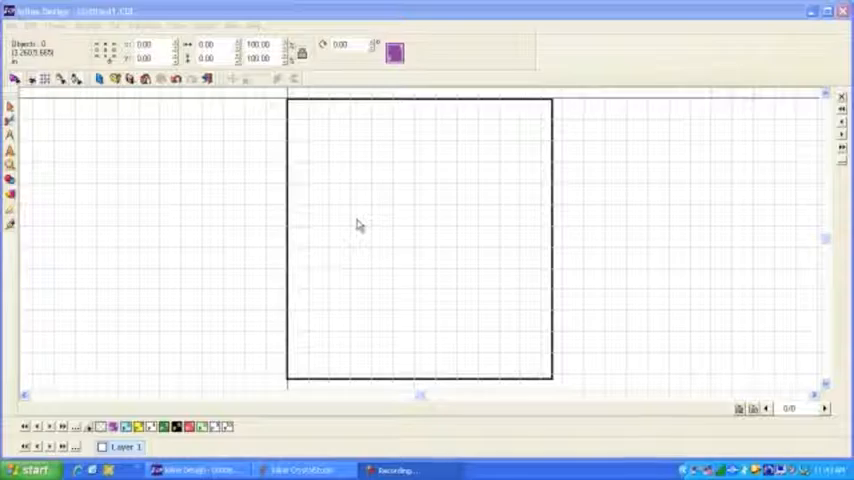
pyautogui.moveTo(156, 184)
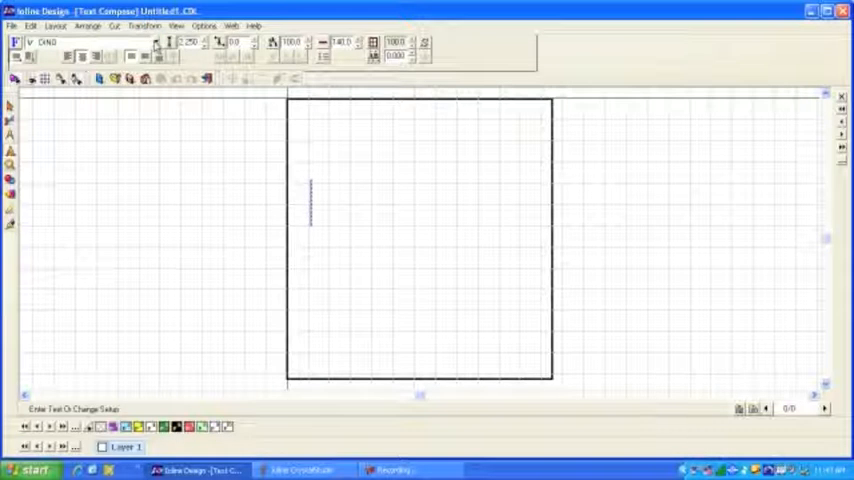
# Step: Type the ABC lettering onto the blank template with the Text tool
pyautogui.write('A')
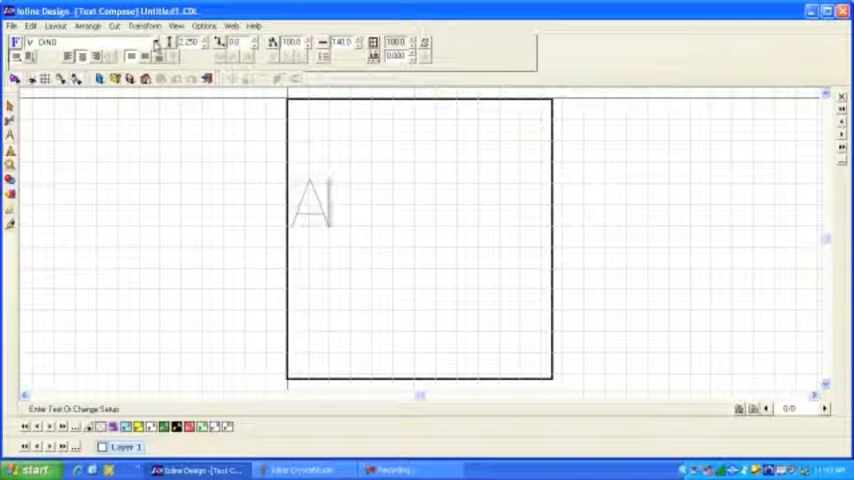
pyautogui.write('BC')
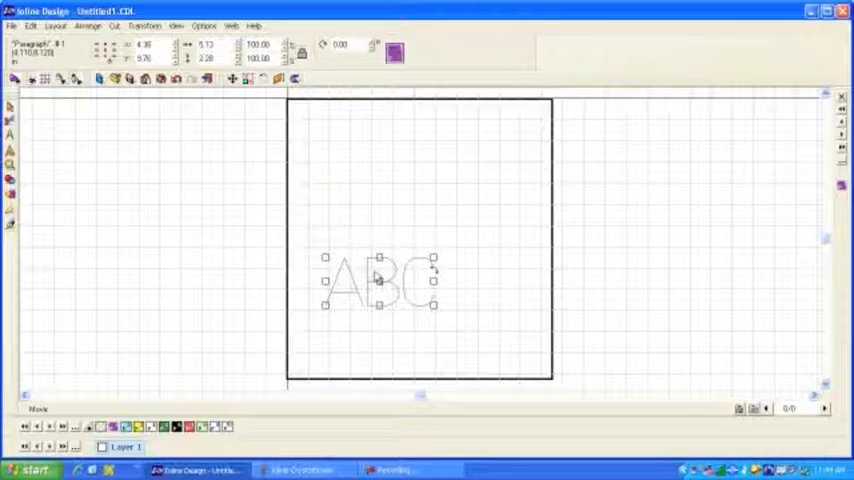
pyautogui.moveTo(376, 180)
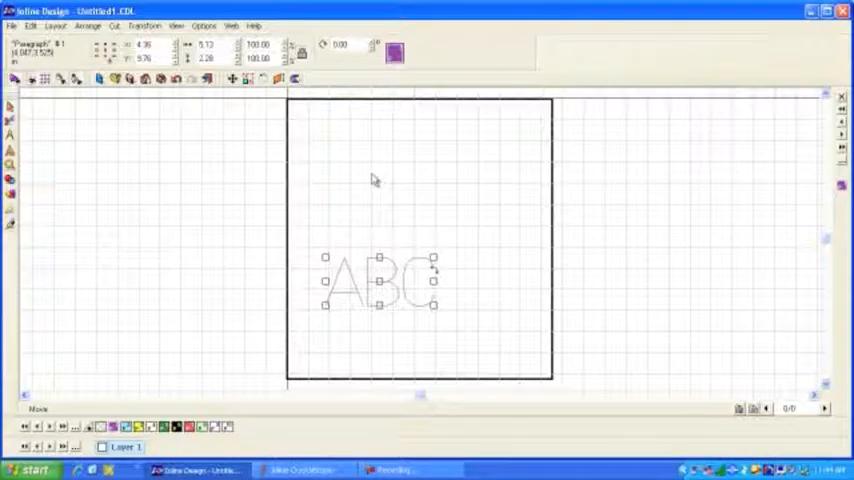
pyautogui.moveTo(90, 130)
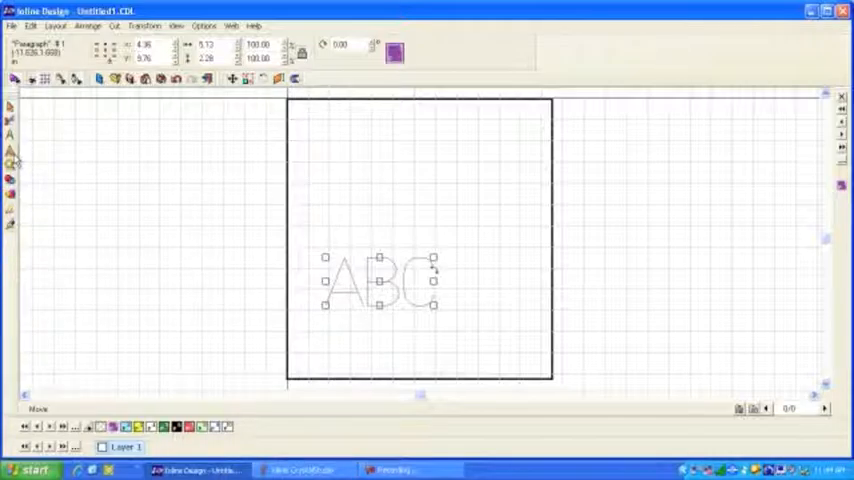
# Step: Add a second ABC text object in Verdana Bold above the first and select it
pyautogui.click(10, 150)
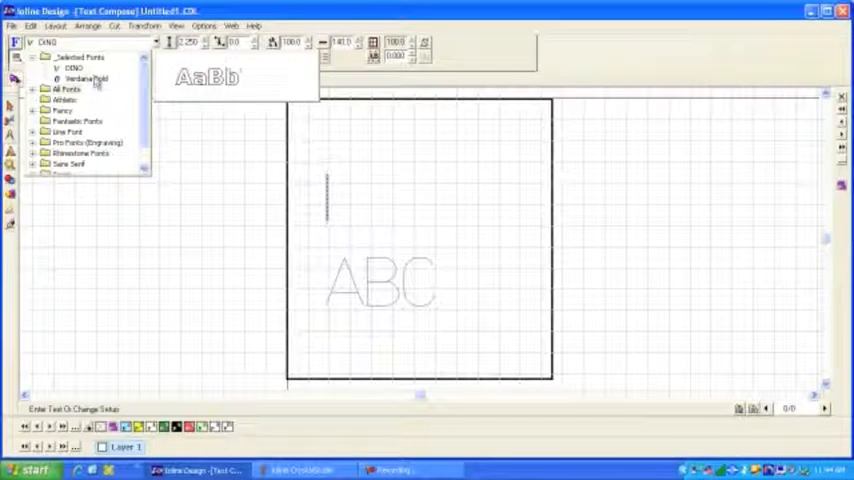
pyautogui.click(88, 78)
pyautogui.write('ABC')
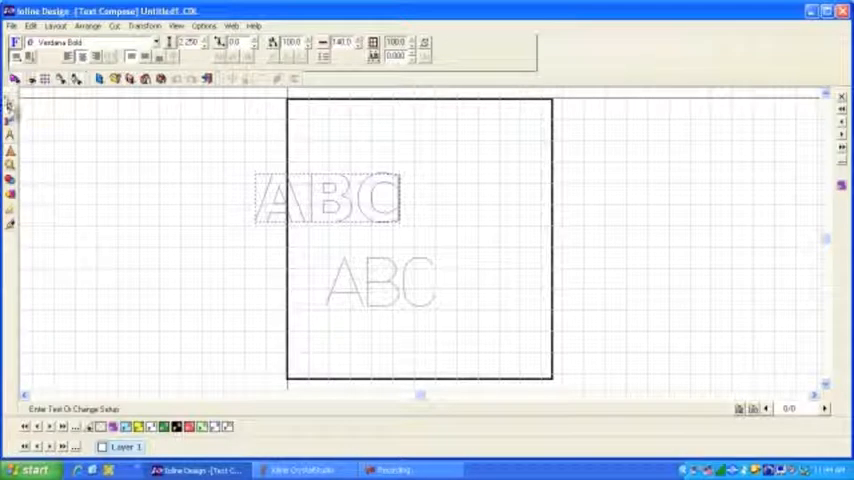
pyautogui.click(330, 196)
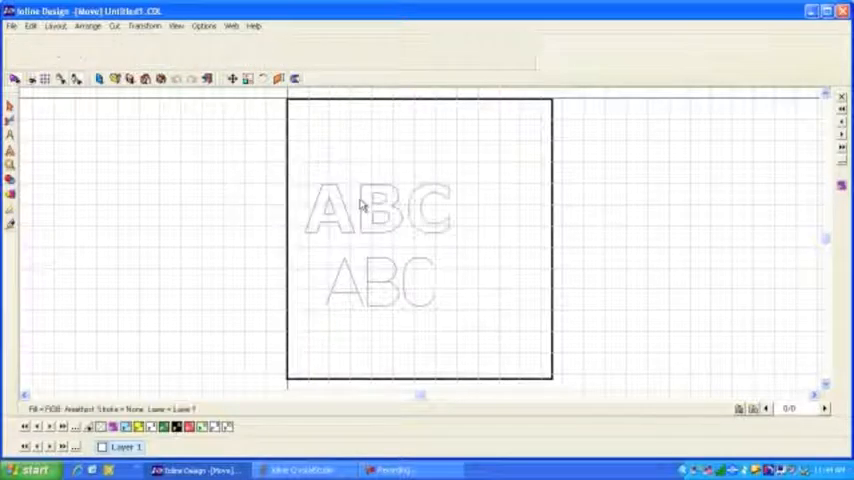
pyautogui.click(378, 208)
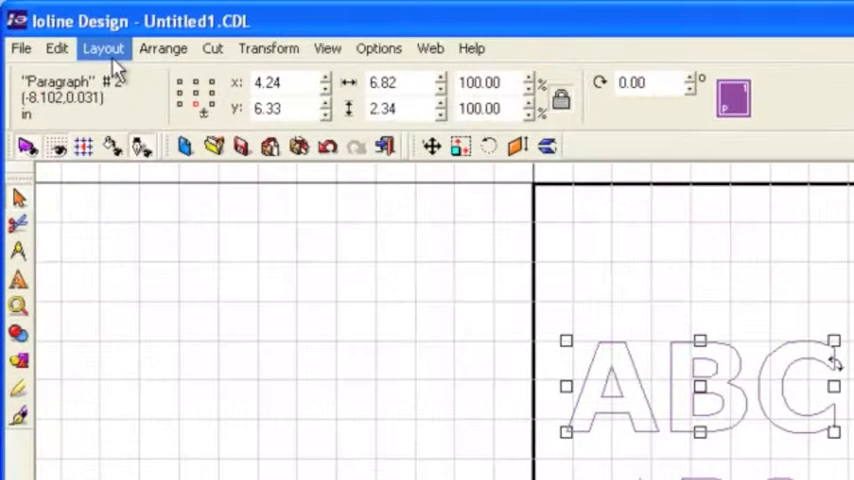
# Step: Place a circular rhinestone shape from the Ioline Rhinestones clip art library beside the lettering
pyautogui.click(104, 48)
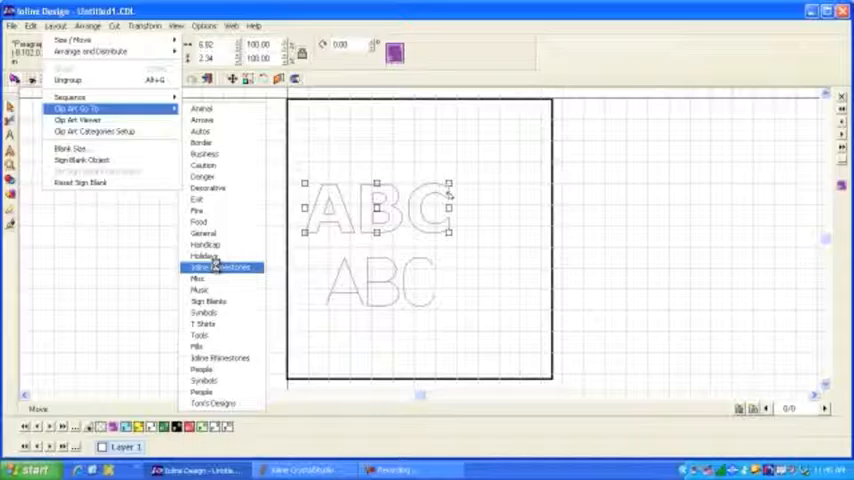
pyautogui.click(216, 266)
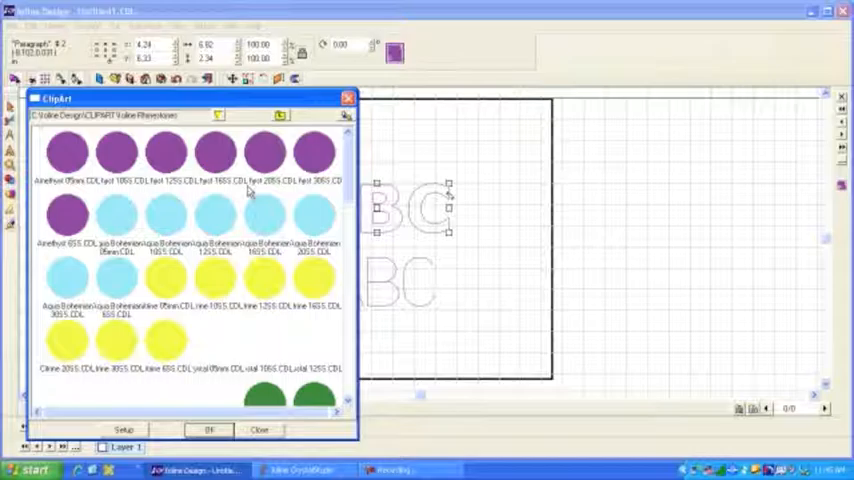
pyautogui.click(118, 150)
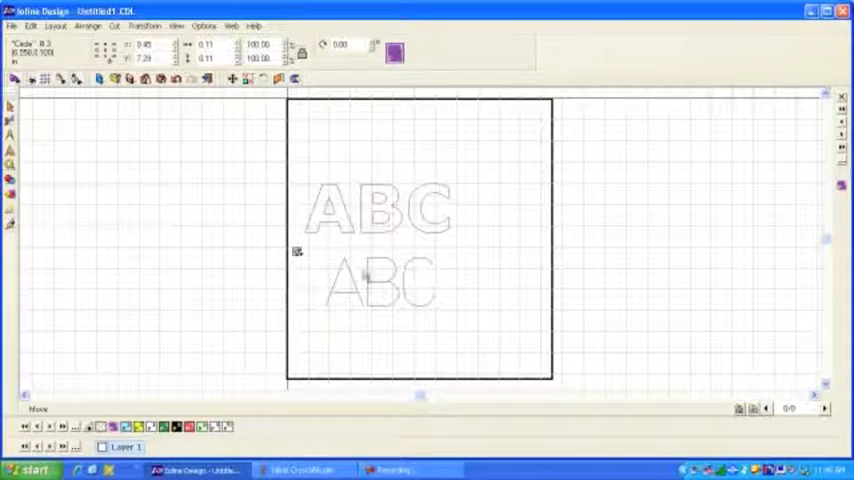
# Step: Select the lower ABC with the rhinestone and bring up Fit Object to Path with 0.16-inch rhinestone spacing
pyautogui.click(384, 284)
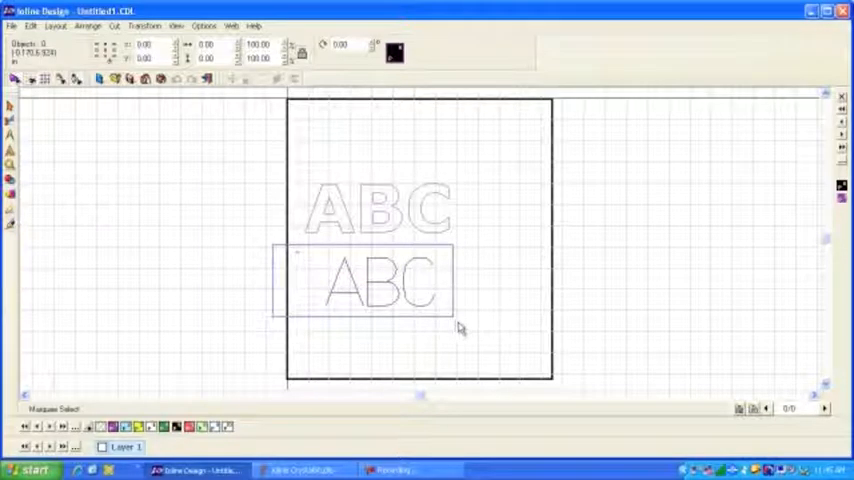
pyautogui.click(384, 284)
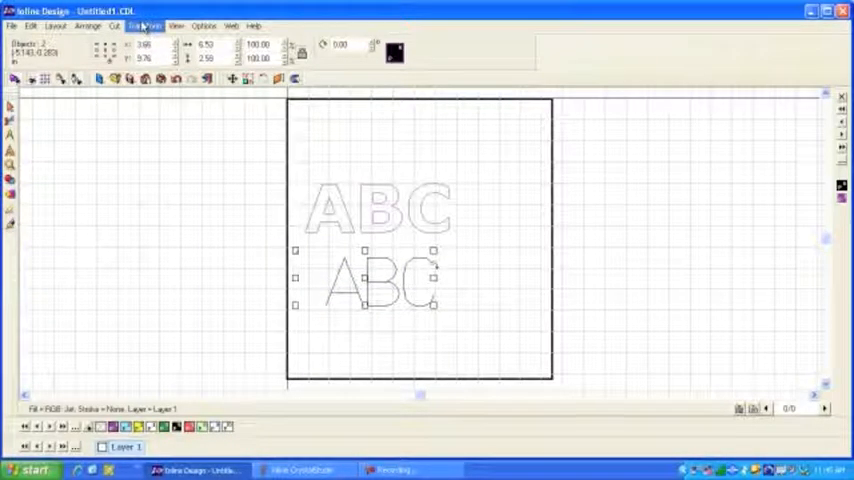
pyautogui.click(144, 24)
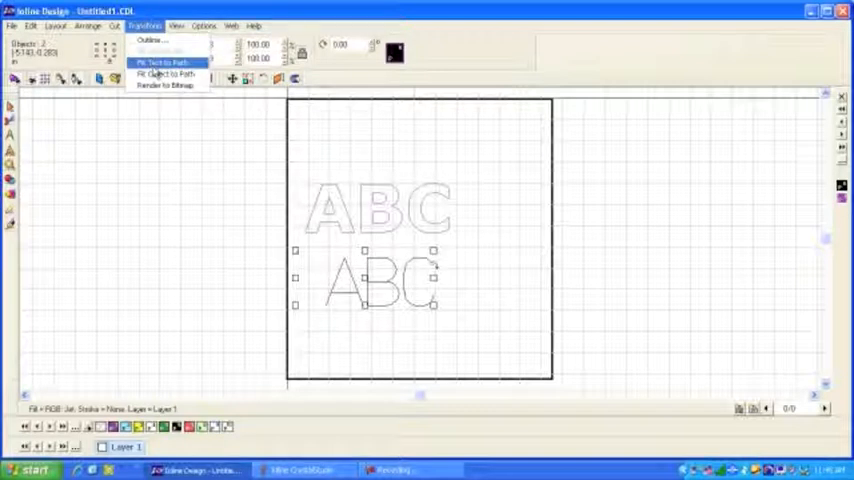
pyautogui.click(164, 74)
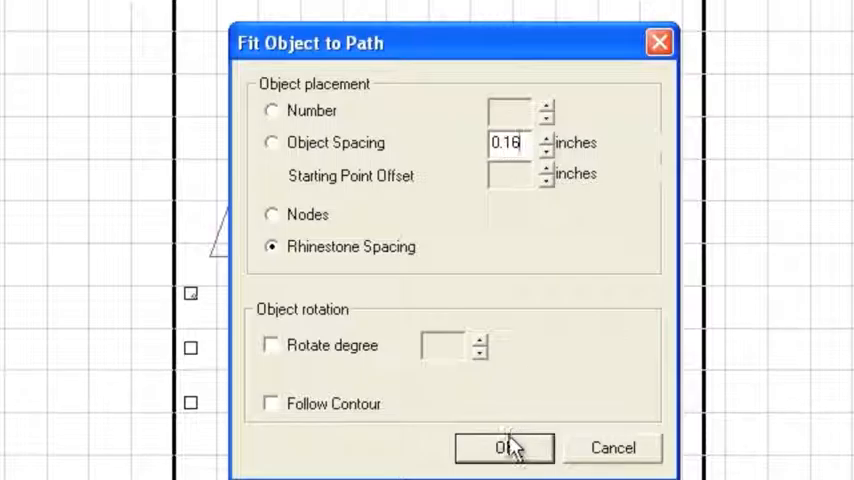
# Step: Apply the fit so rhinestone circles line every stroke of the ABC letters
pyautogui.click(504, 448)
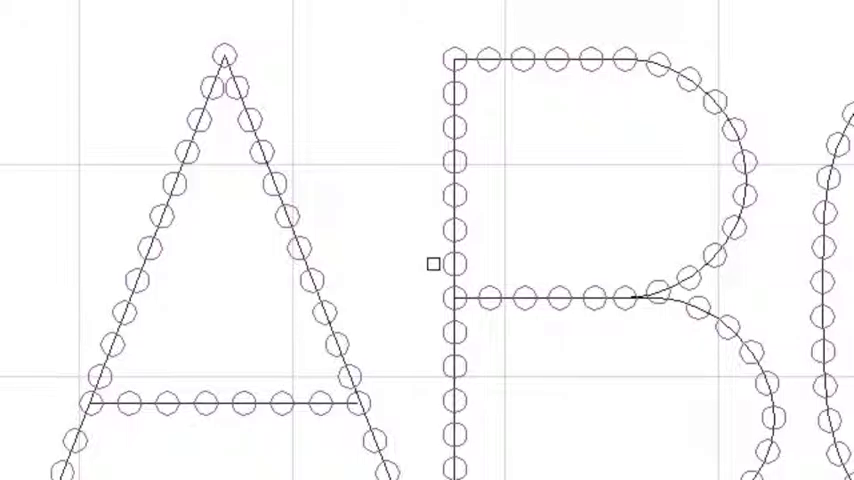
pyautogui.moveTo(304, 244)
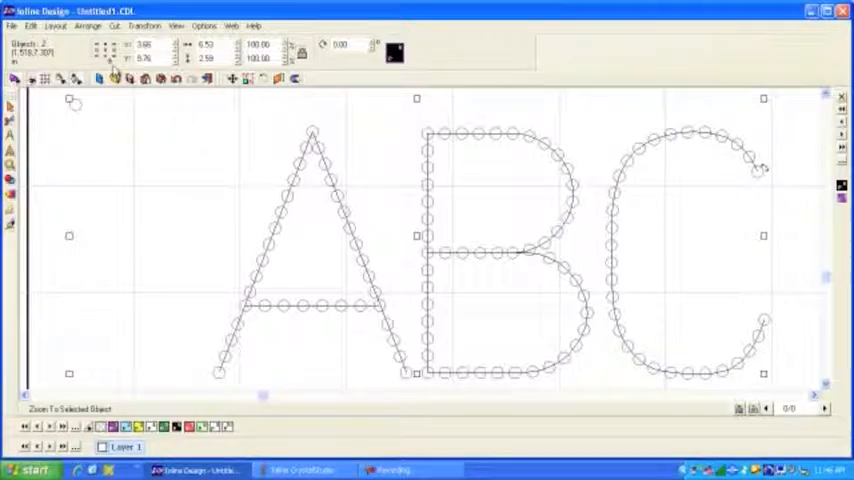
pyautogui.click(56, 24)
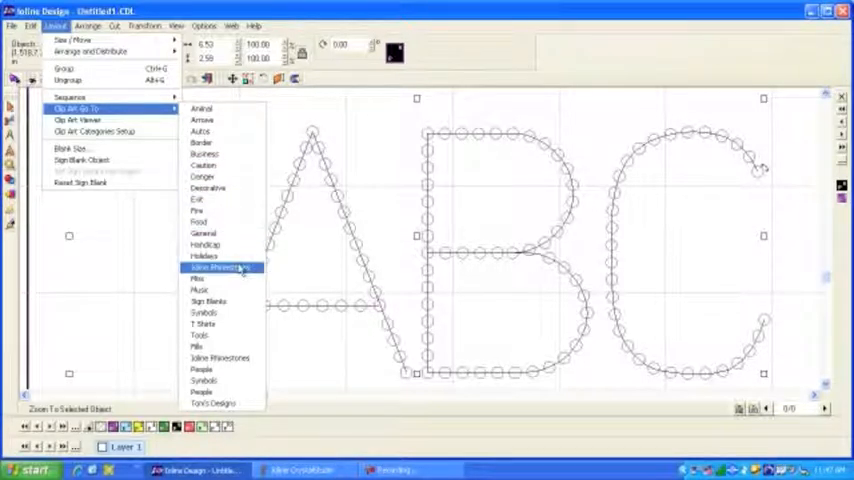
pyautogui.moveTo(208, 188)
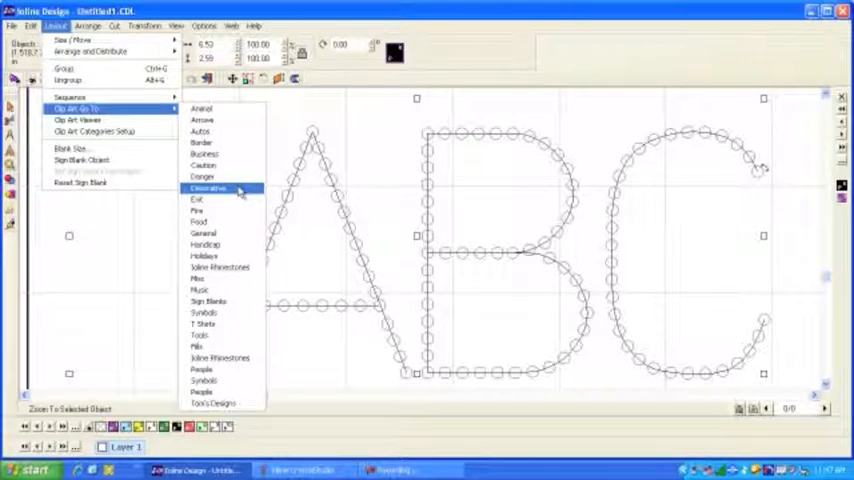
pyautogui.moveTo(204, 164)
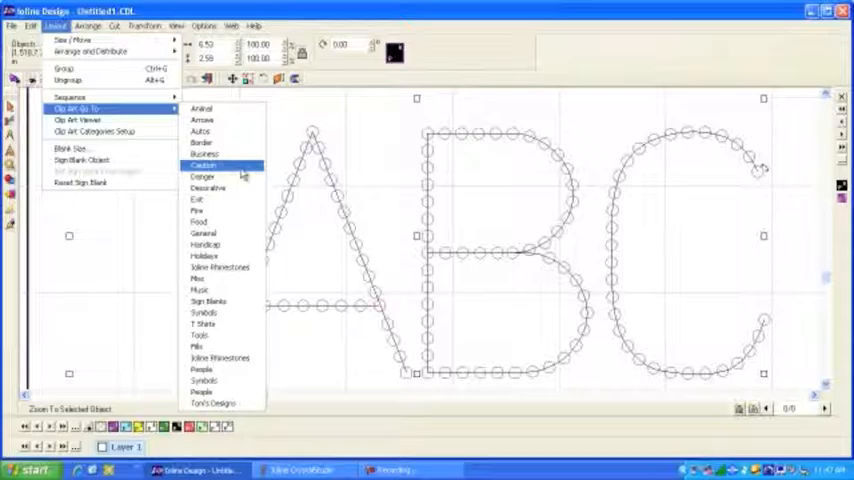
pyautogui.moveTo(204, 108)
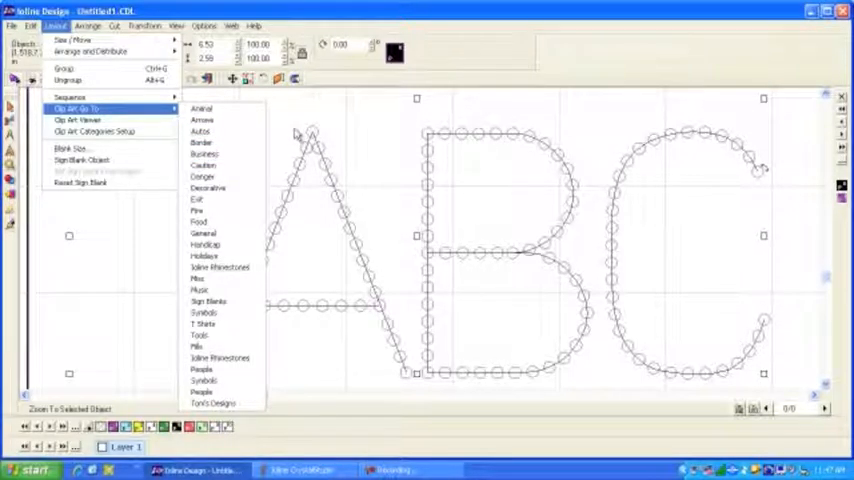
pyautogui.moveTo(280, 148)
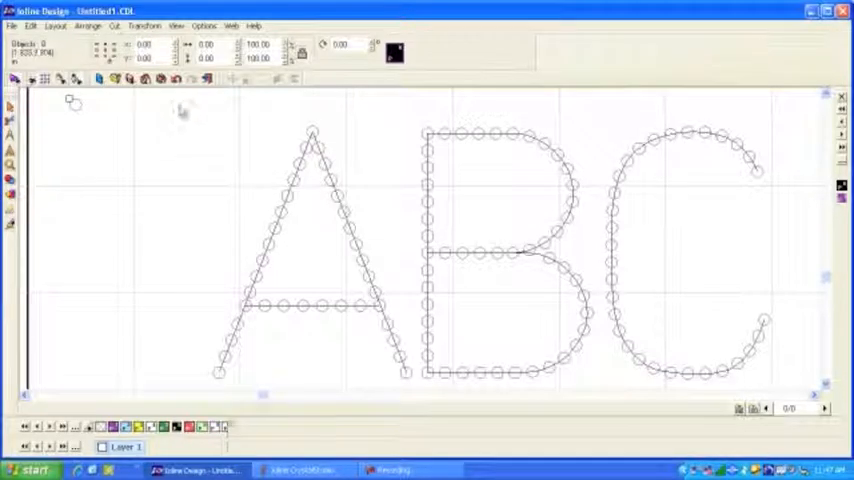
# Step: Select the rhinestone letters to recolour them amethyst and emerald
pyautogui.click(176, 24)
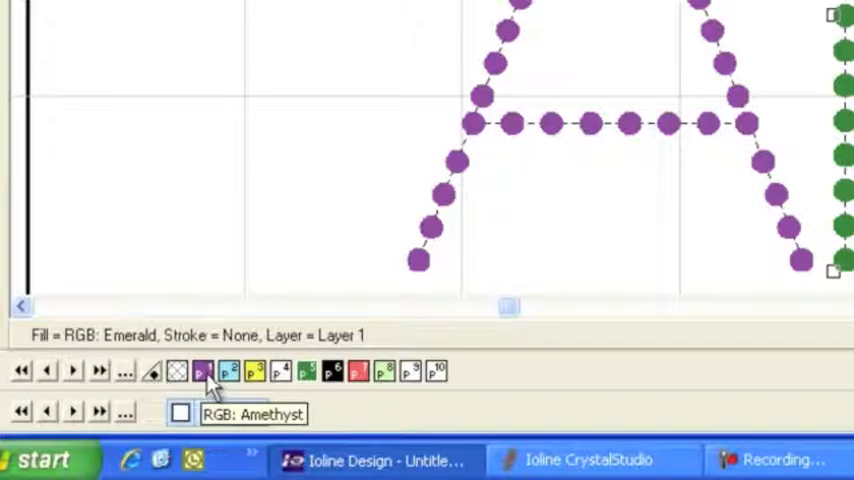
pyautogui.moveTo(220, 276)
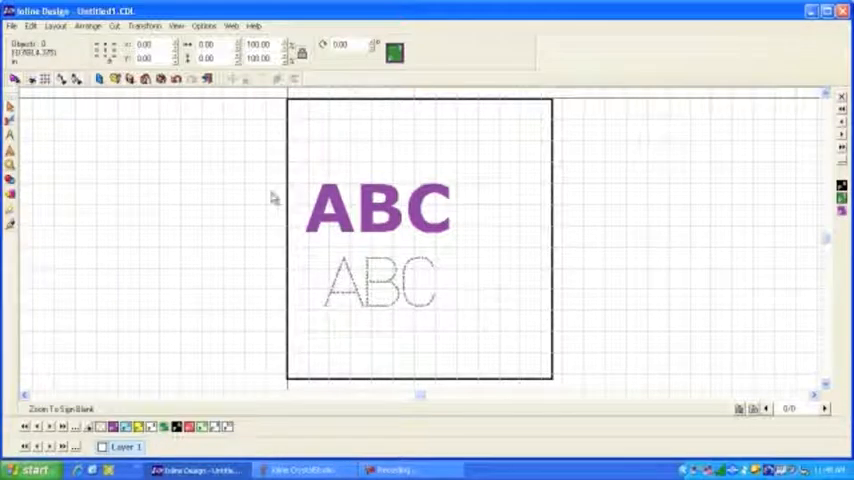
# Step: Delete the solid purple ABC lettering, keeping the rhinestone version
pyautogui.moveTo(268, 160); pyautogui.dragTo(496, 248)
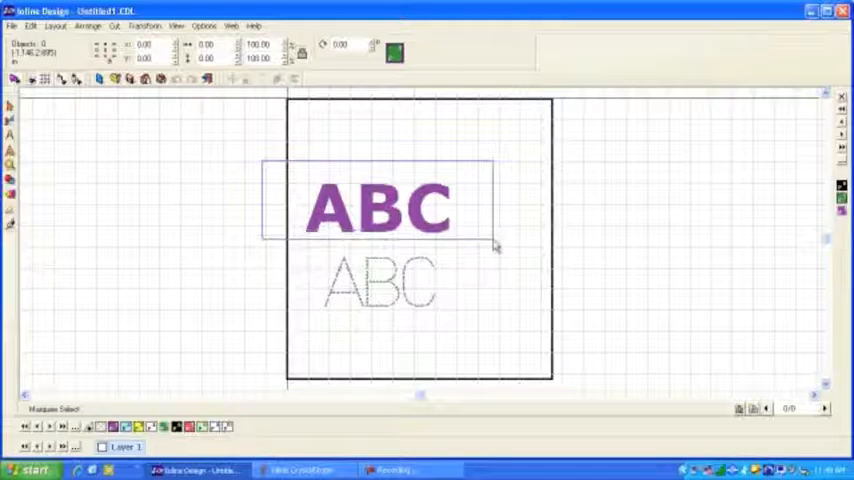
pyautogui.press('Delete')
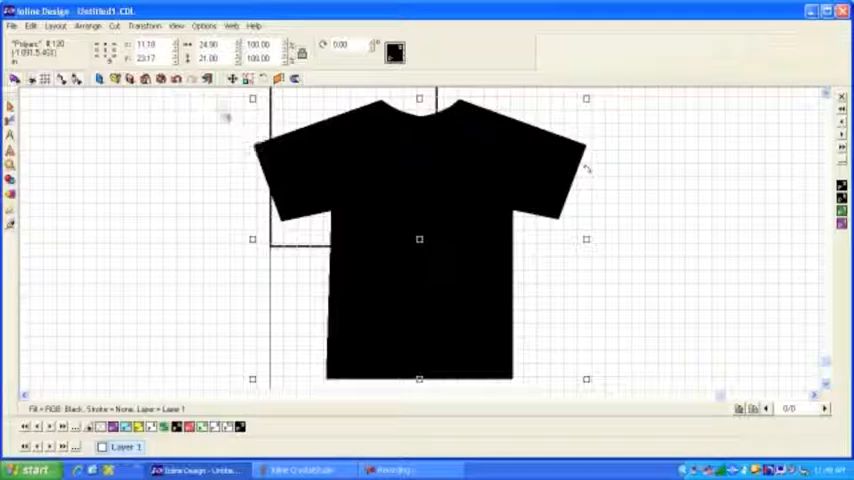
# Step: Position the black T-shirt template so the white rhinestone ABC sits across its chest
pyautogui.moveTo(222, 110); pyautogui.dragTo(448, 230)
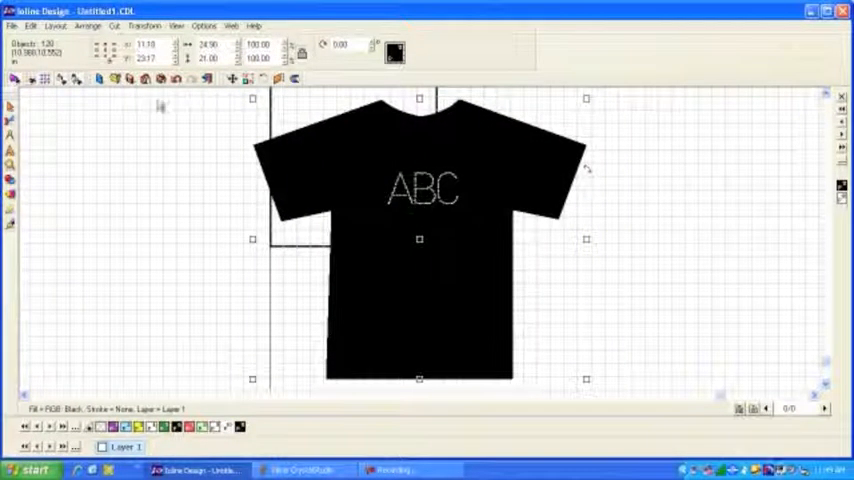
pyautogui.click(12, 24)
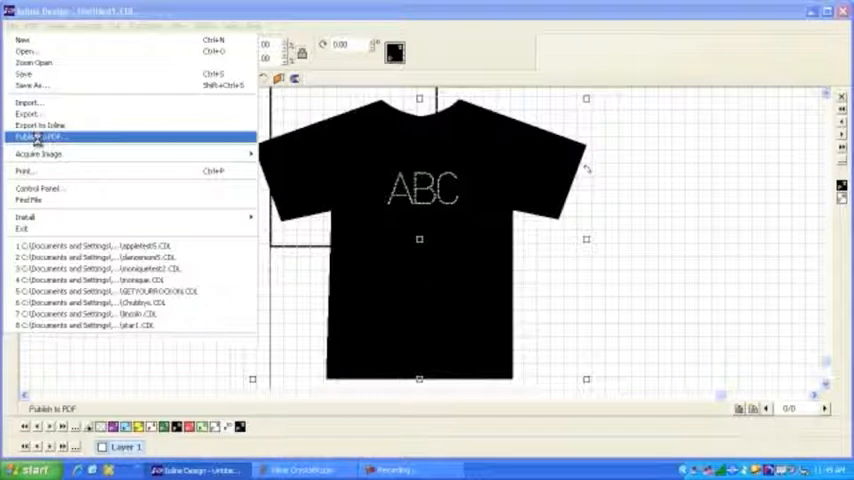
# Step: Publish the T-shirt design to a PDF file named abc, accepting the PDF settings
pyautogui.click(36, 136)
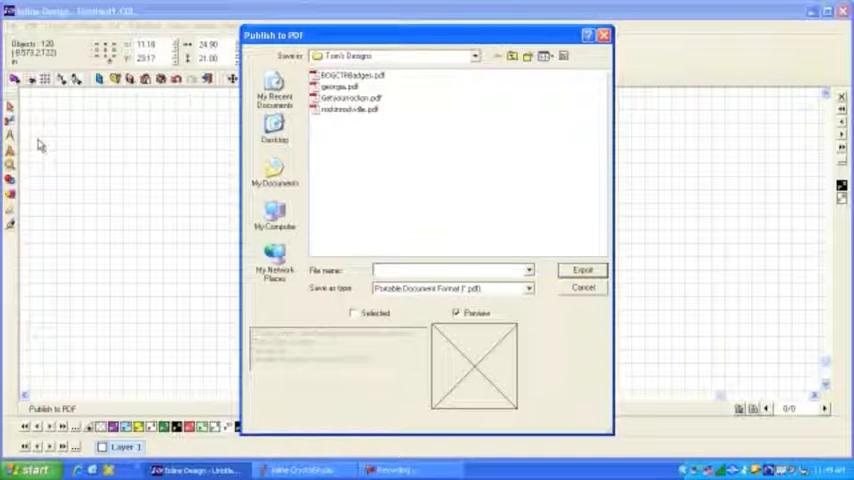
pyautogui.moveTo(392, 282)
pyautogui.write('abc')
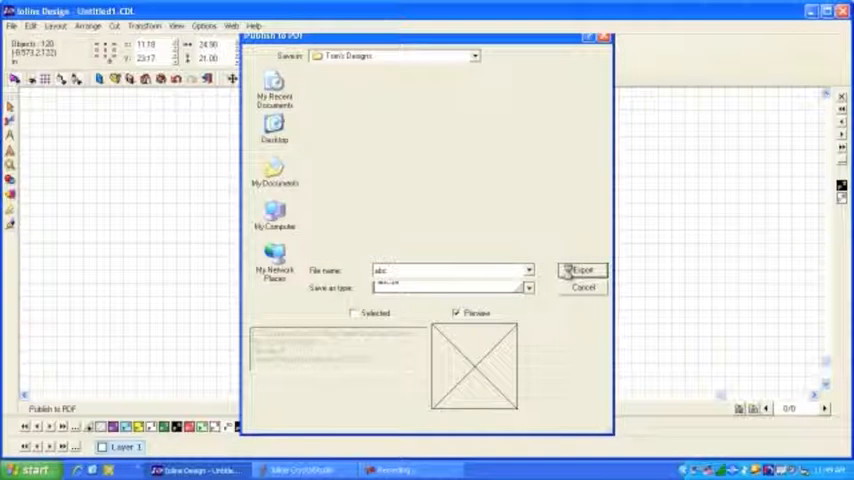
pyautogui.click(580, 270)
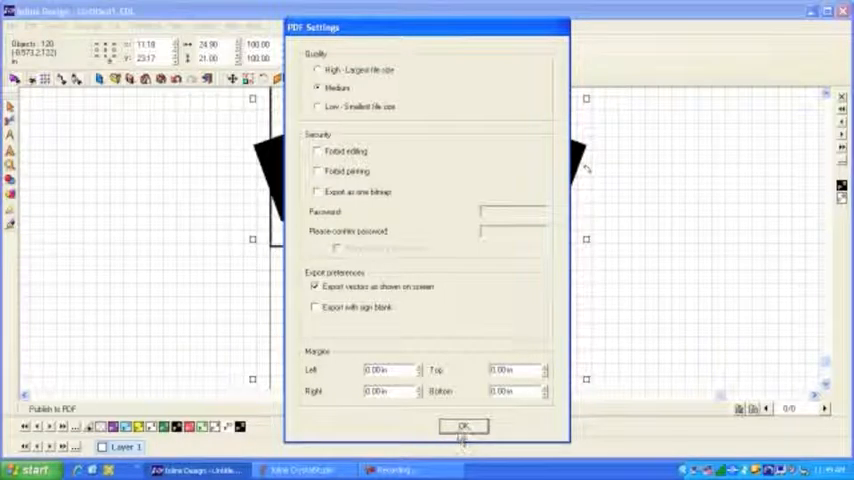
pyautogui.click(462, 428)
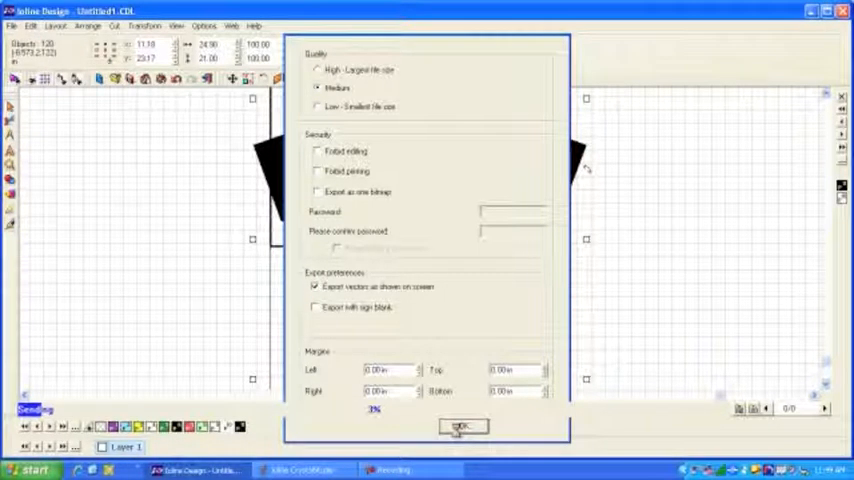
pyautogui.click(462, 428)
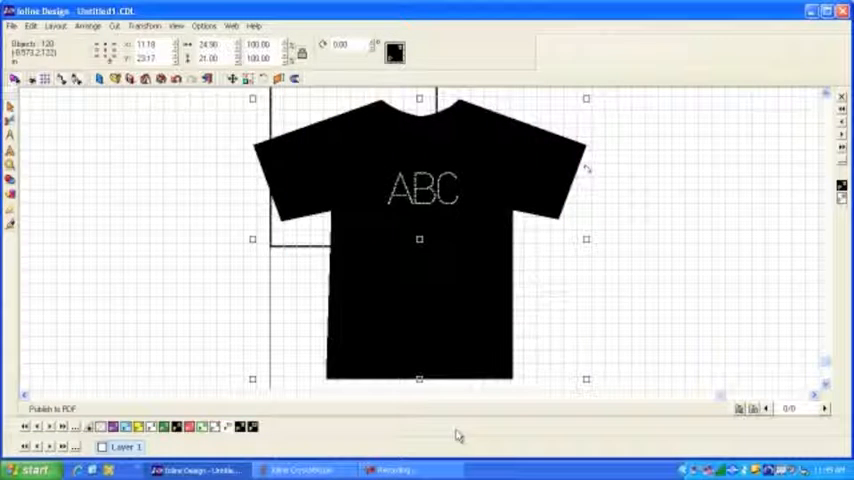
pyautogui.click(30, 470)
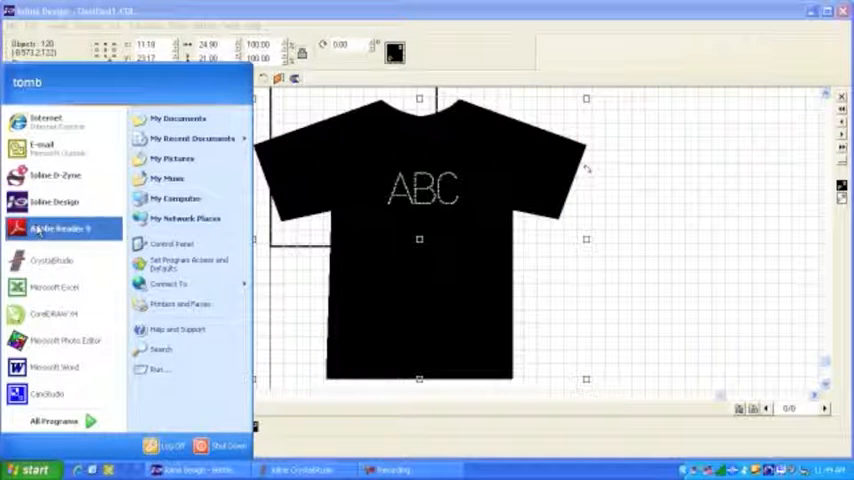
# Step: View abc.pdf in Adobe Reader to confirm the white ABC on the black T-shirt, then return to Ioline Design
pyautogui.click(30, 468)
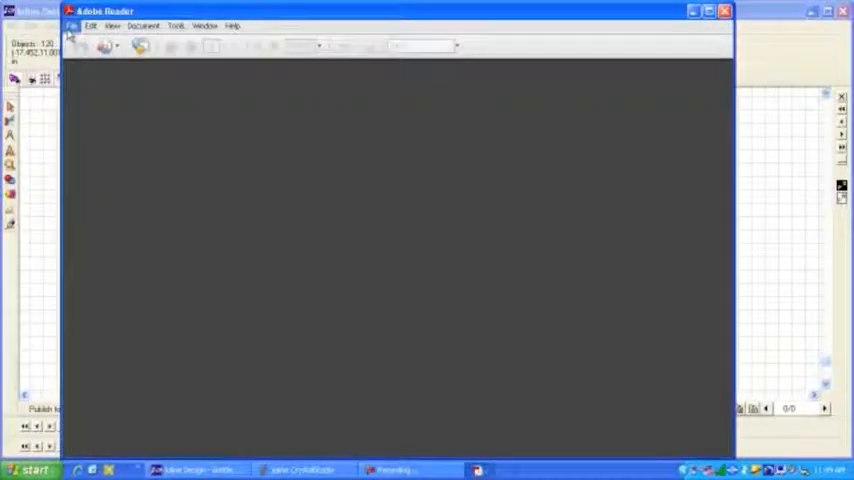
pyautogui.click(72, 24)
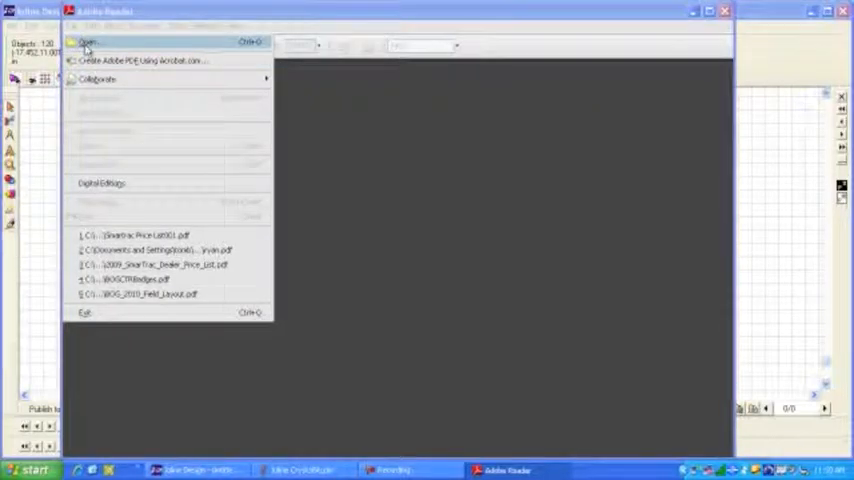
pyautogui.click(88, 42)
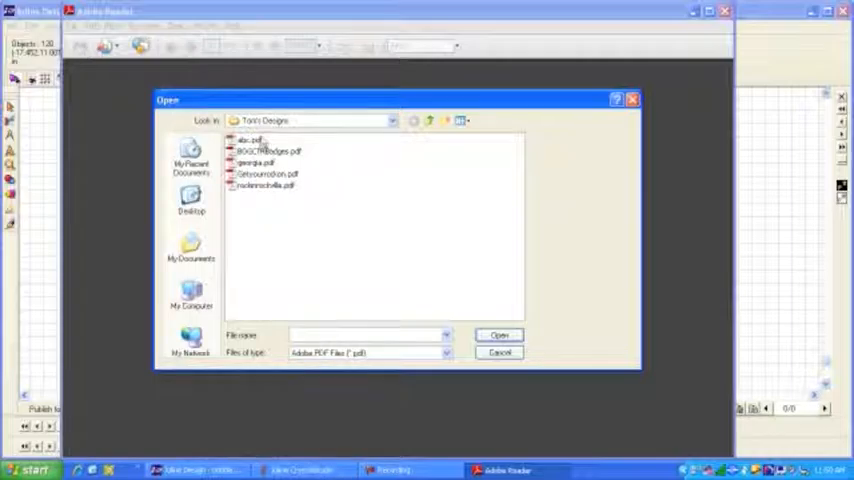
pyautogui.doubleClick(250, 140)
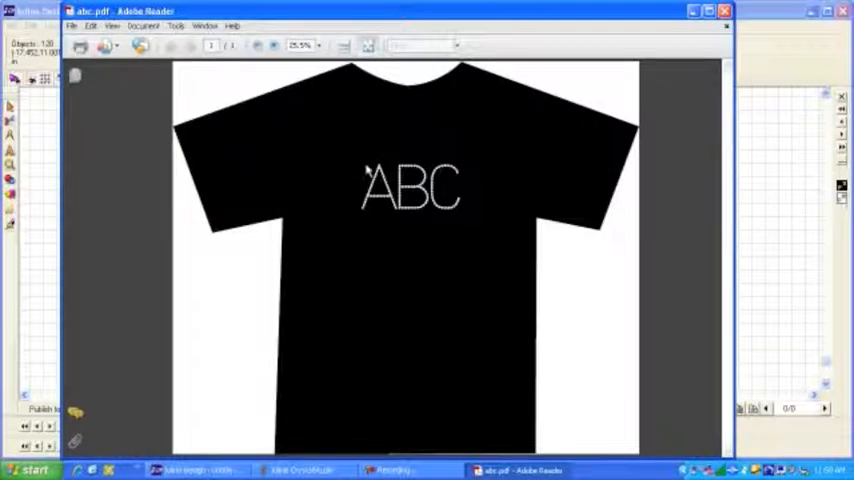
pyautogui.moveTo(318, 170)
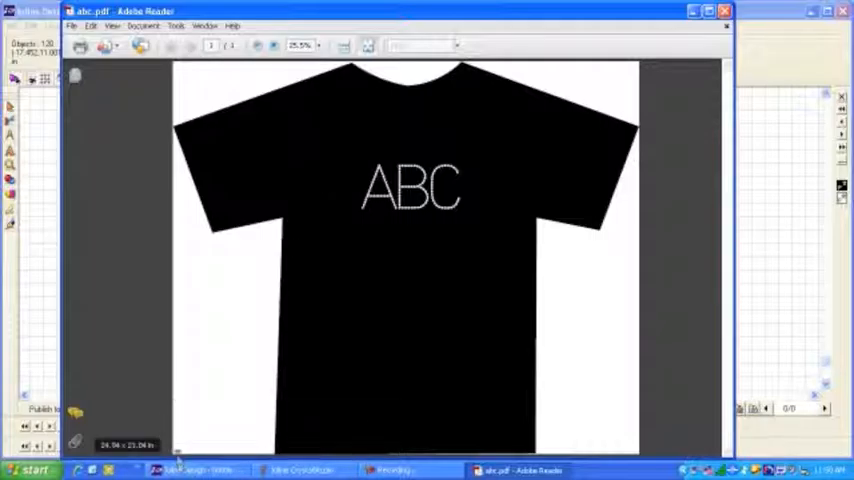
pyautogui.click(190, 470)
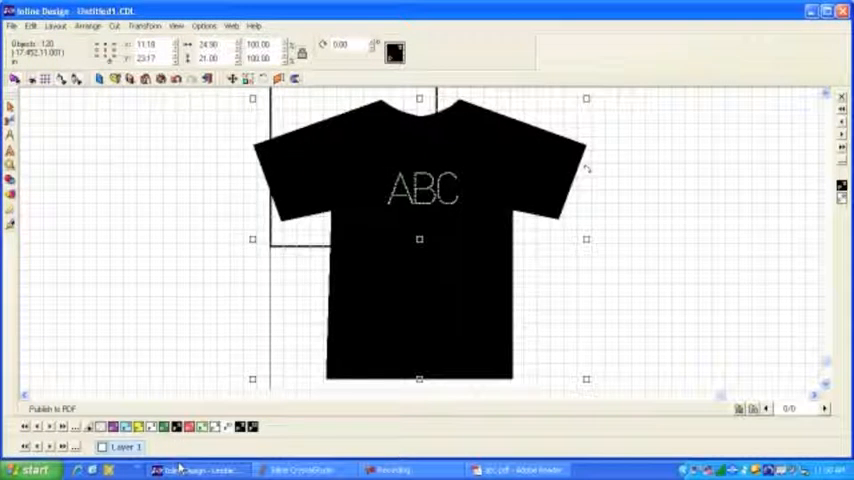